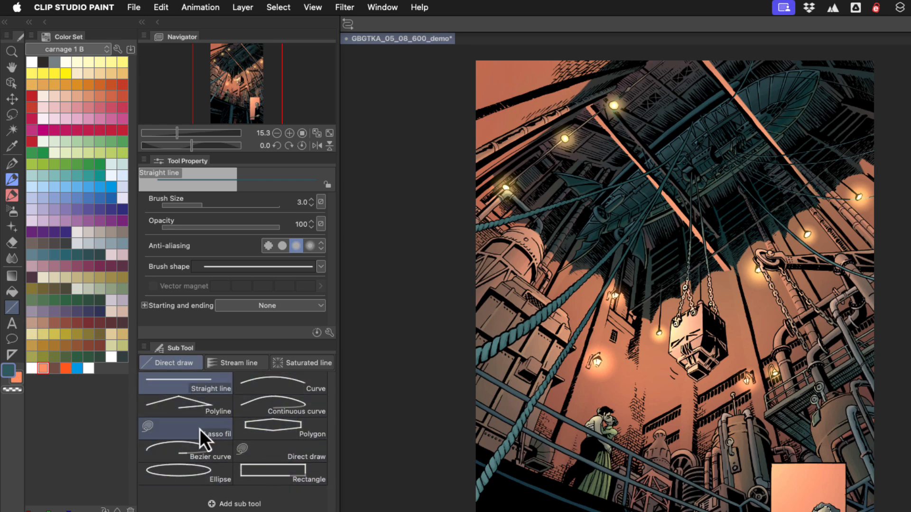
- Move the Lasso fill sub tool from the Direct draw group into the Fill tool
click(308, 433)
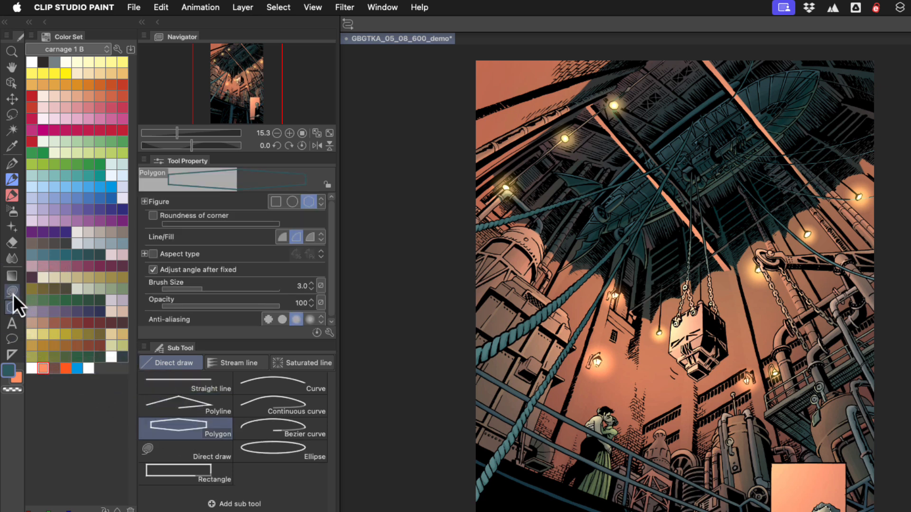
click(11, 292)
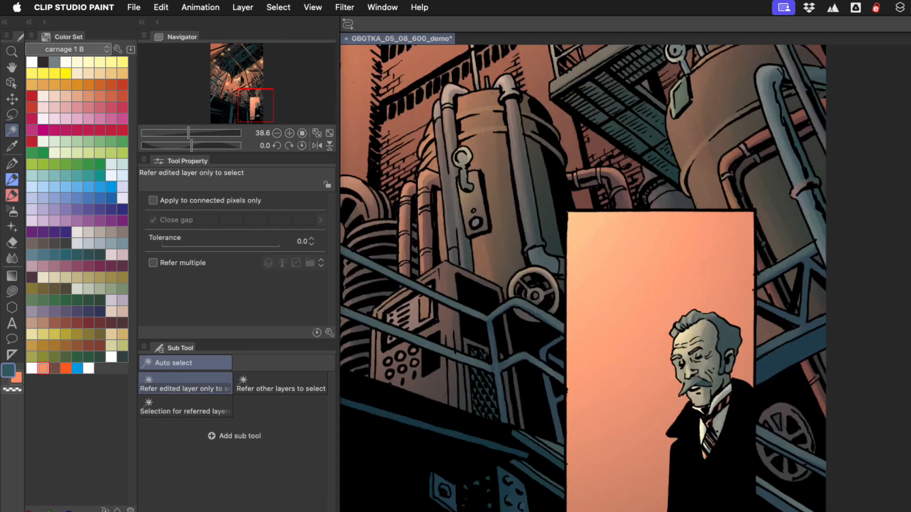
- Zoom into the old man's panel and show the Layer palette with flats selected
click(692, 360)
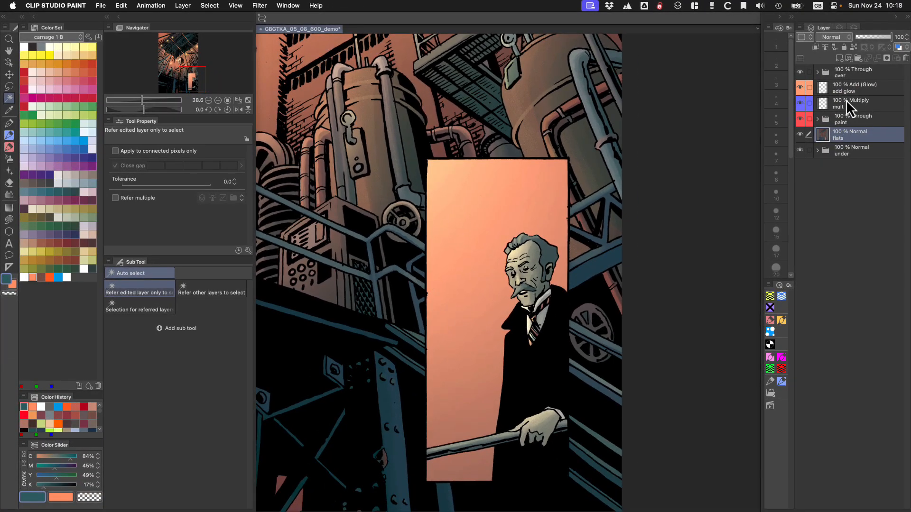
- Select the Multiply 'mult' layer and set Lasso fill 2 opacity to 20%
click(855, 103)
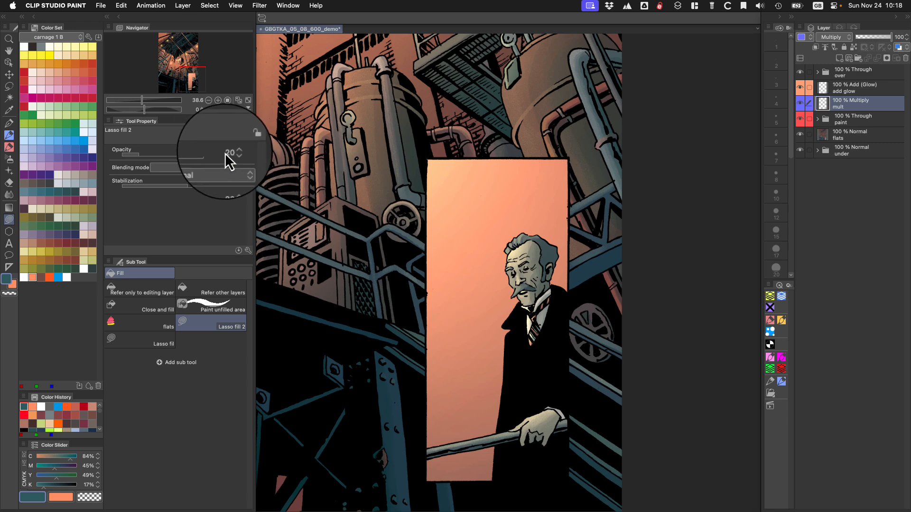
key(0)
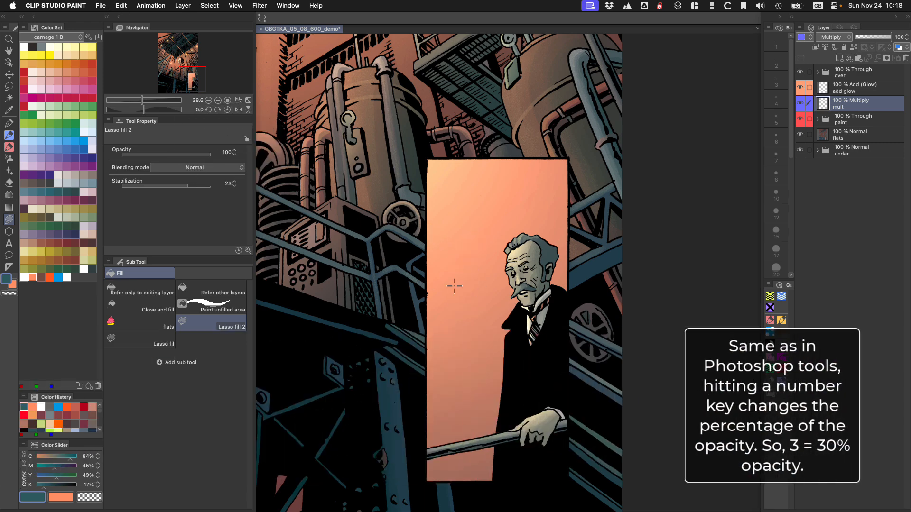
key(2)
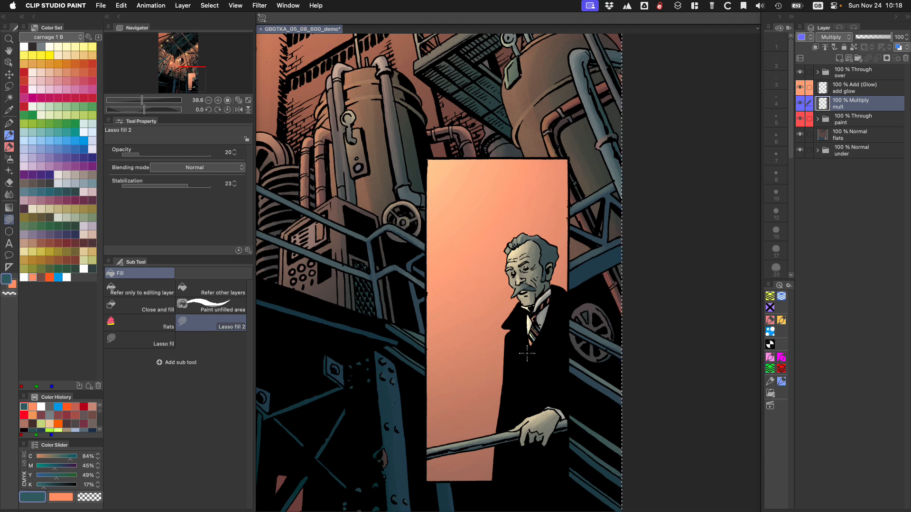
click(842, 134)
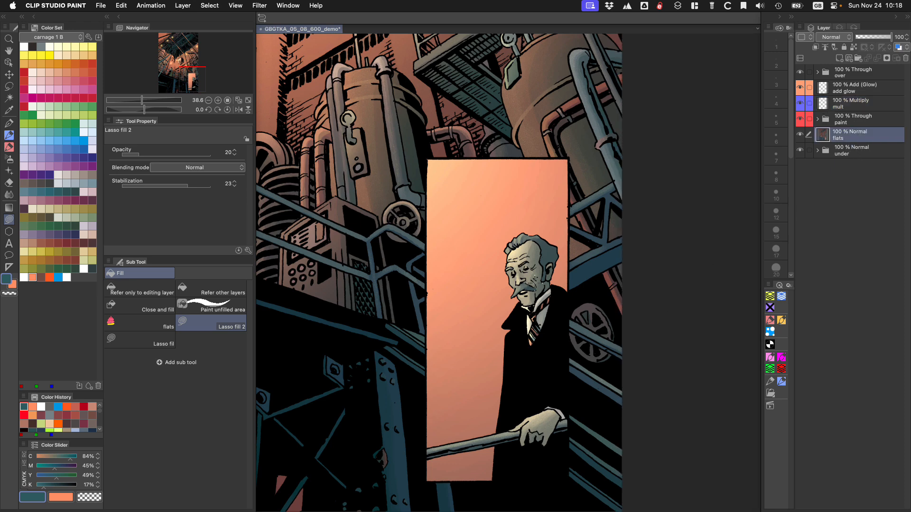
click(10, 38)
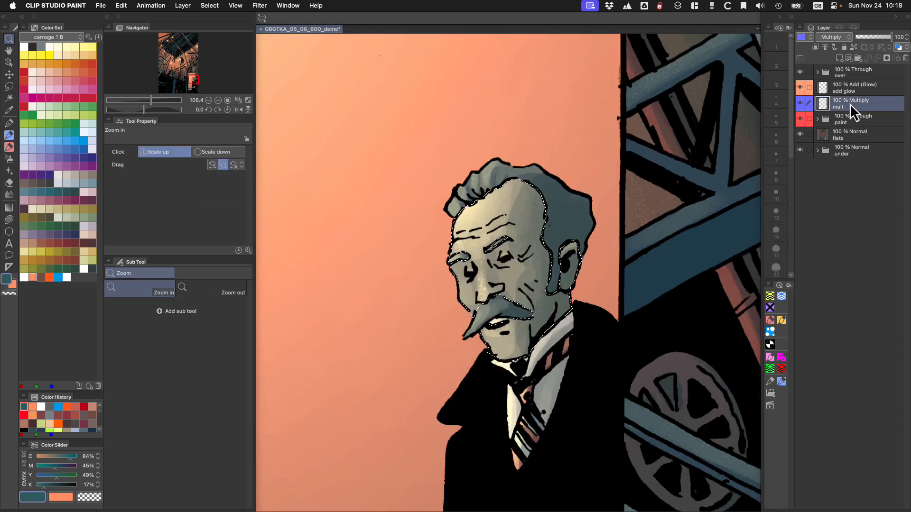
- Lasso fill soft 20% shadow shapes on the old man's face on the mult layer
click(598, 363)
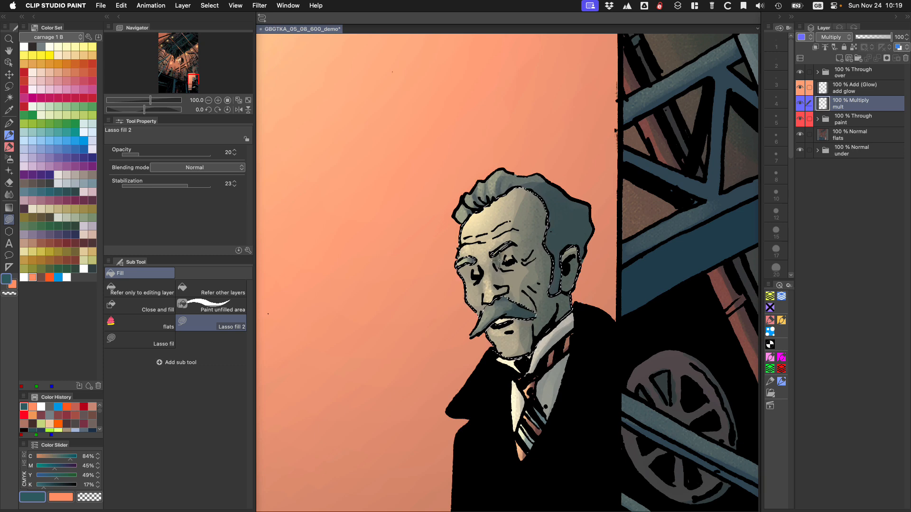
click(854, 88)
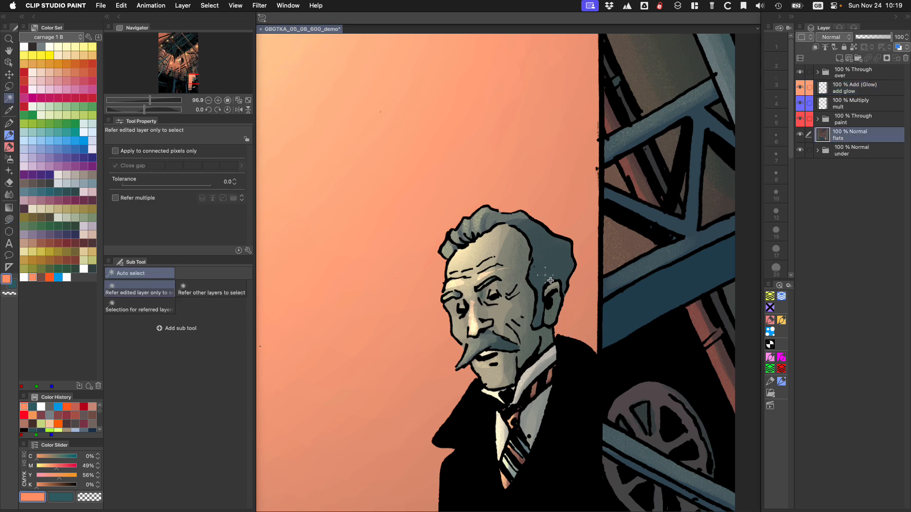
- Fill a 90% green patch beside the ear, auto-select the face flat, and switch to Eyedropper
click(549, 280)
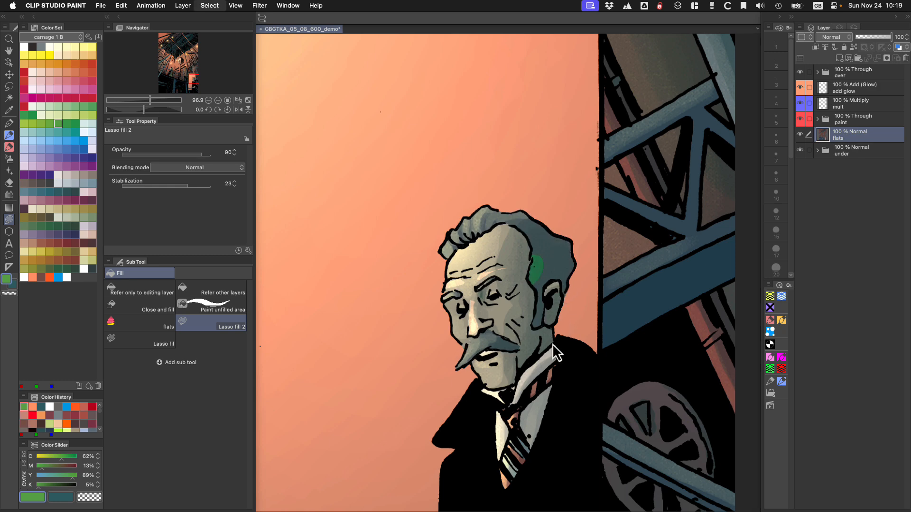
click(9, 98)
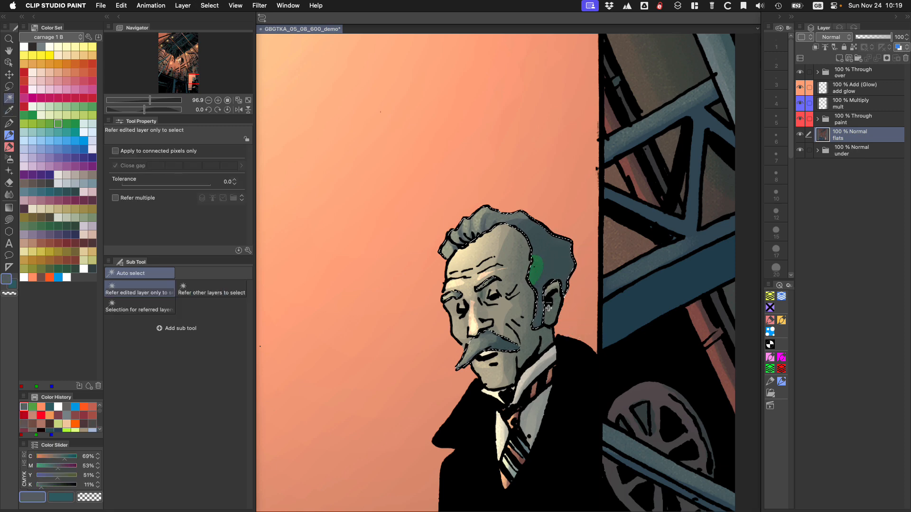
click(10, 110)
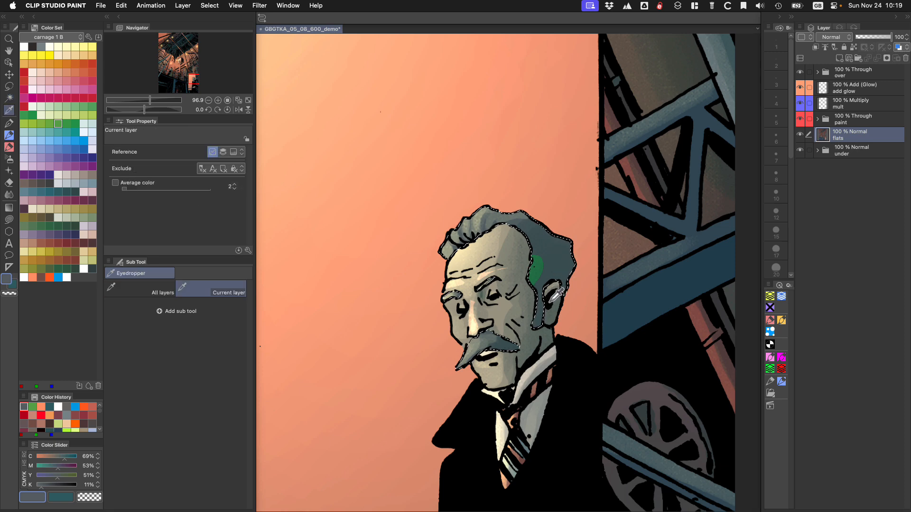